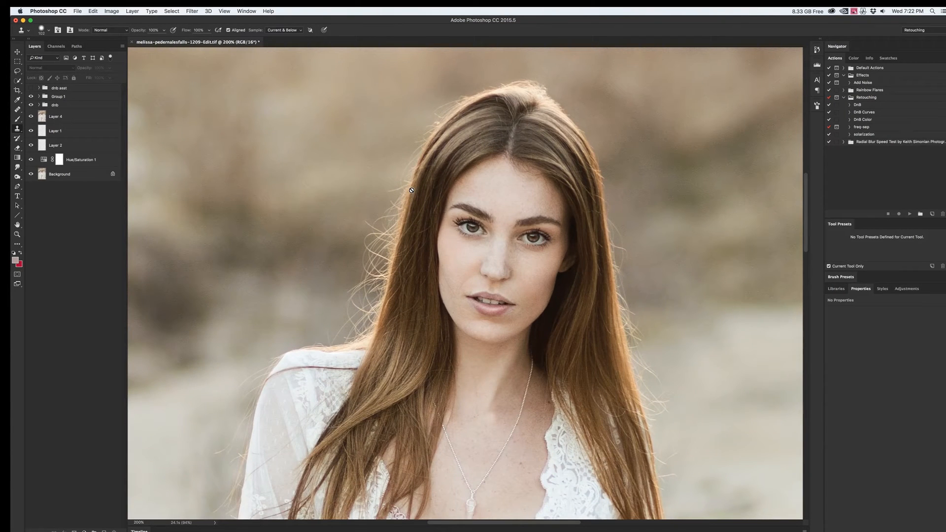
Add a new empty layer above the portrait layers for retouching.
click(55, 116)
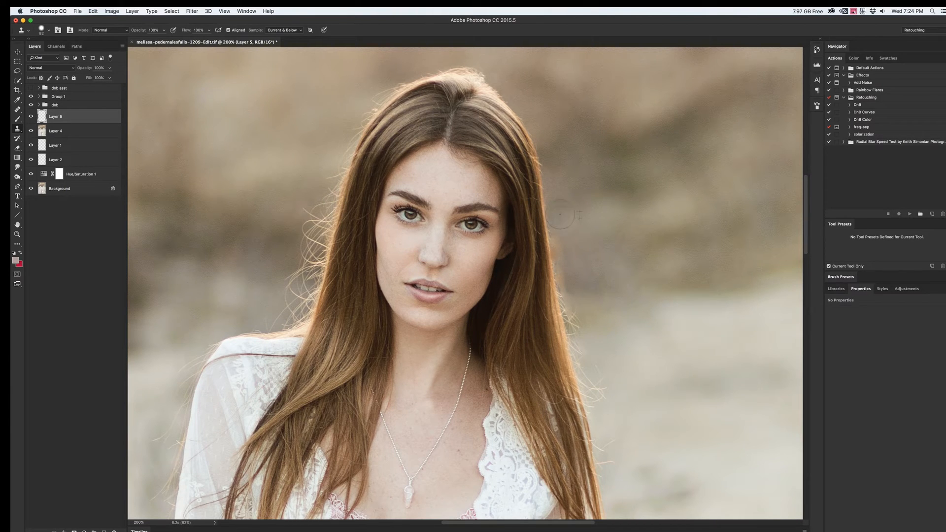
Clone-stamp over a flyaway hair in the blurred background beside the model's hair.
drag(561, 214, 574, 284)
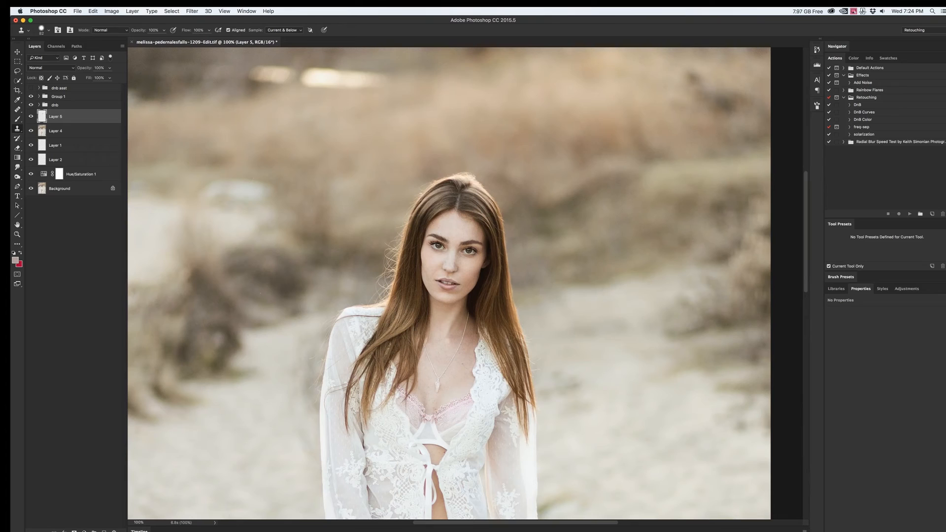
Toggle Layer 5's visibility to check the cleanup before deleting it.
click(31, 120)
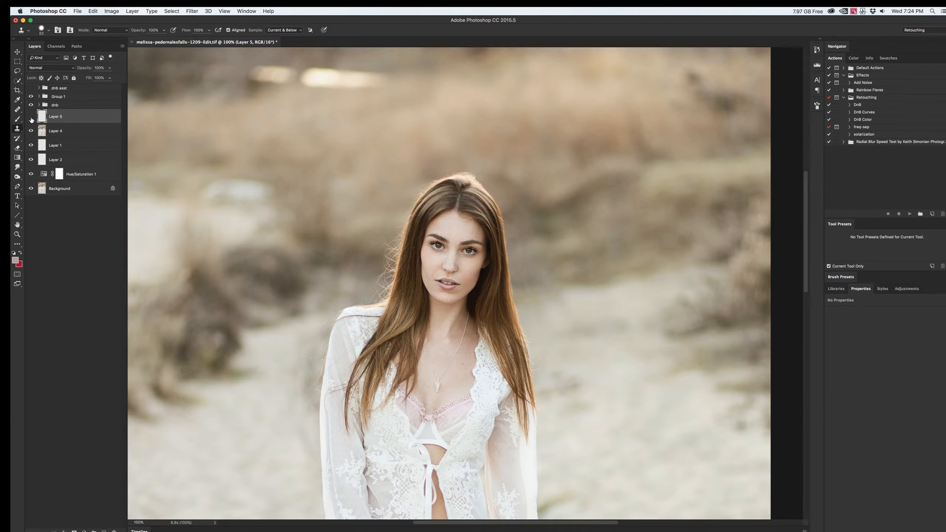
click(31, 120)
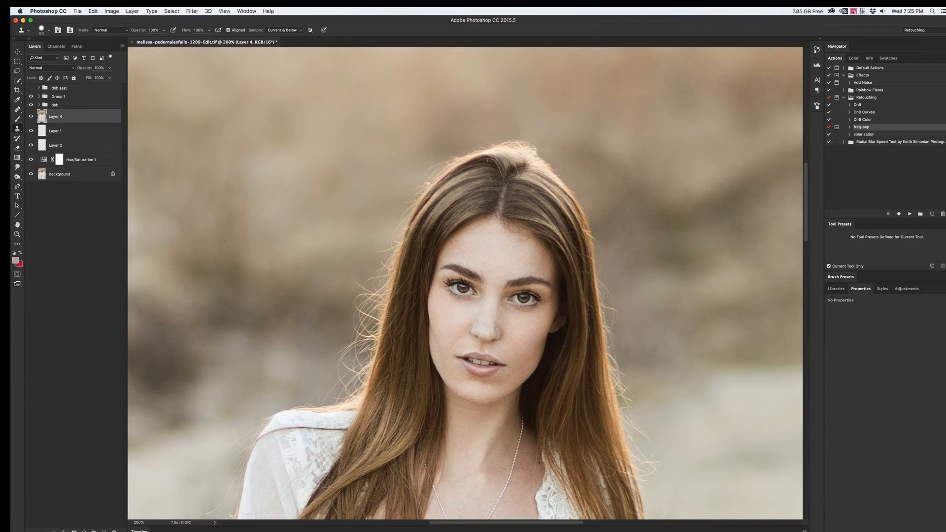
mouse_move(380, 230)
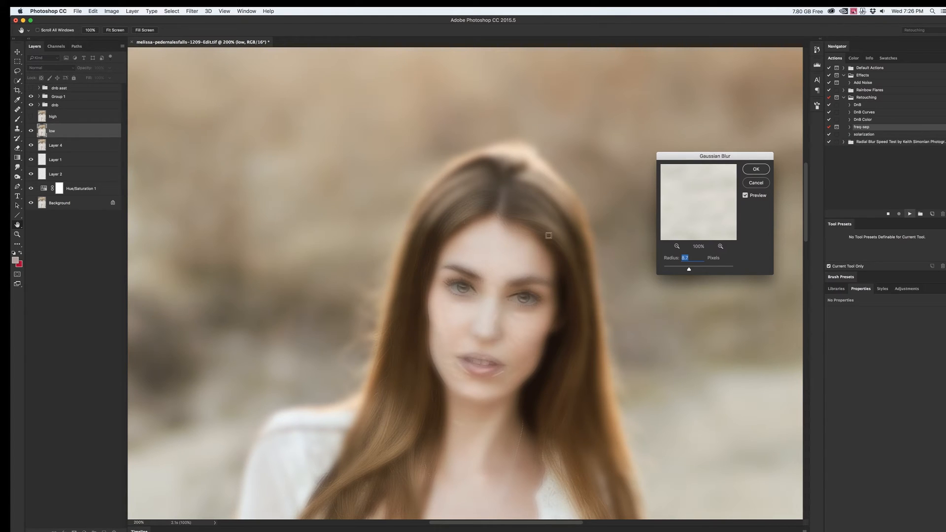
mouse_move(560, 248)
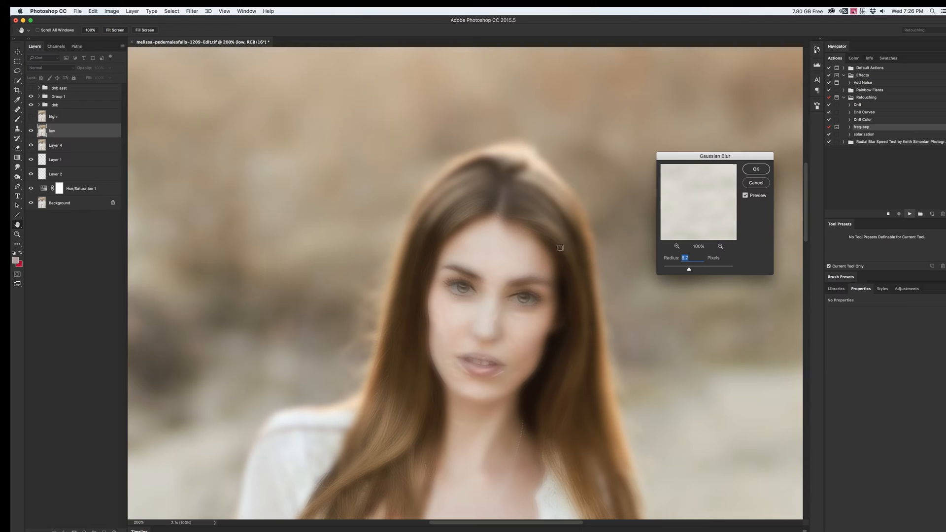
Apply a very small Gaussian Blur radius to the low frequency layer for subtle softening.
drag(689, 269, 676, 269)
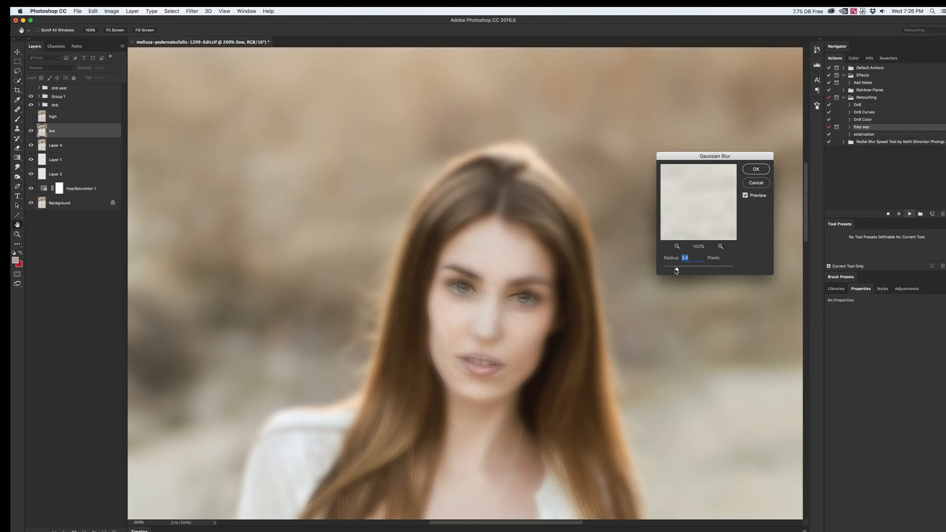
drag(676, 270, 669, 270)
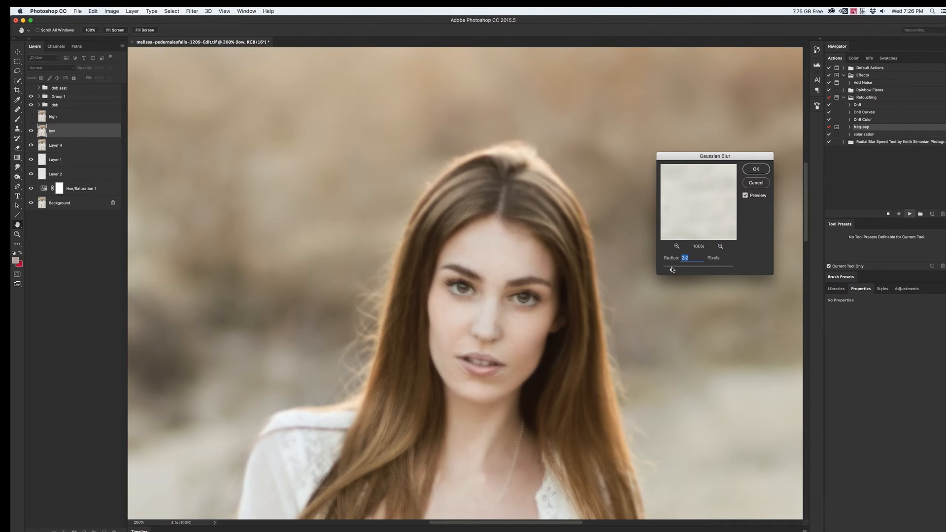
drag(685, 265, 668, 266)
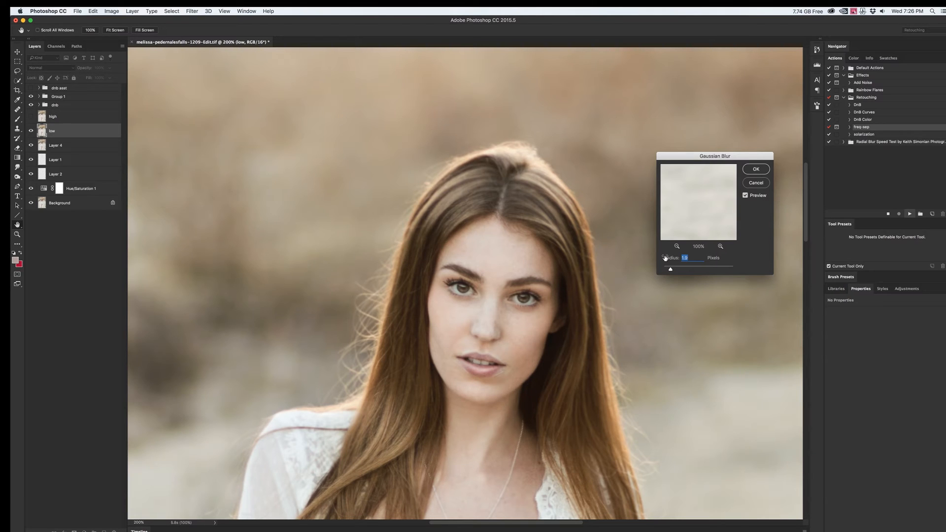
drag(686, 268, 671, 268)
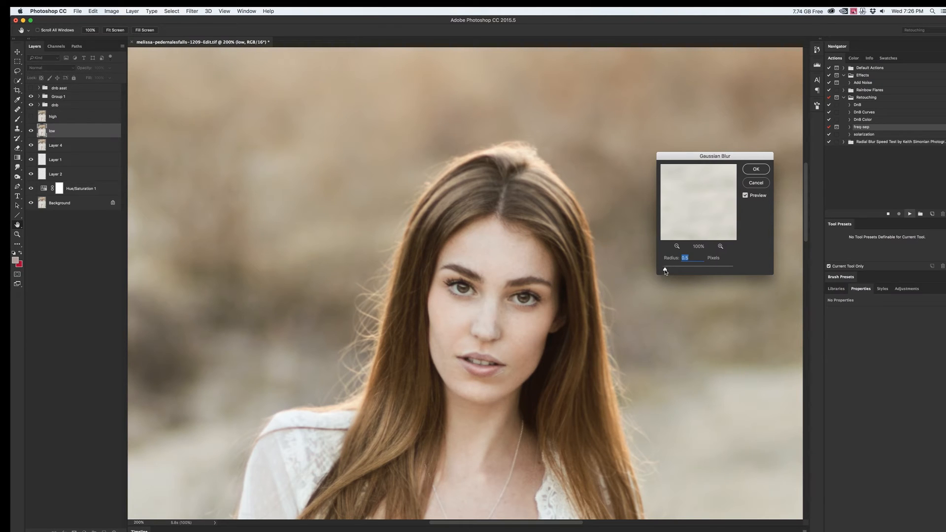
drag(664, 265, 670, 265)
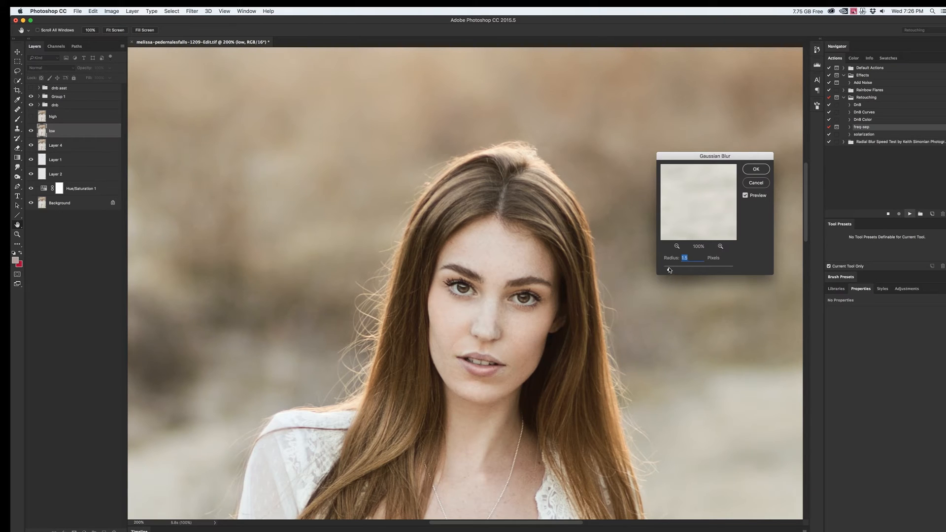
drag(668, 265, 671, 265)
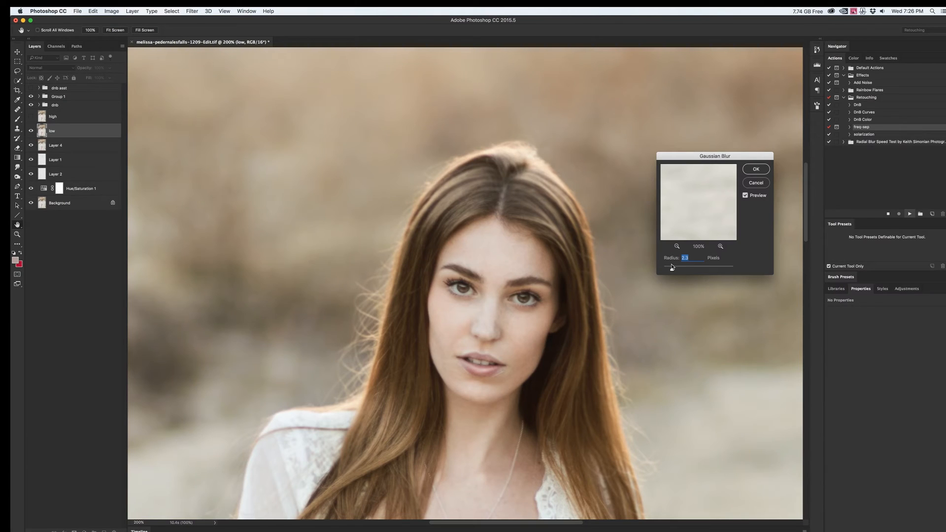
mouse_move(672, 267)
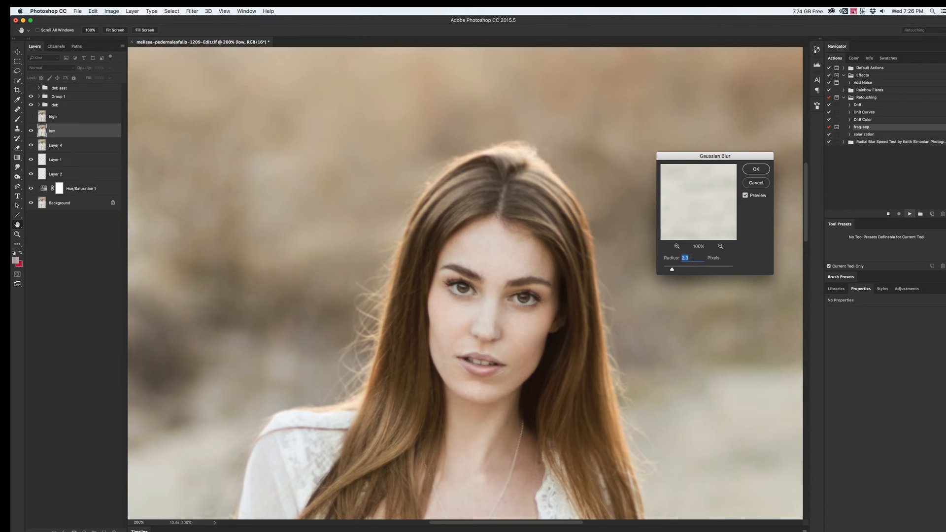
mouse_move(755, 168)
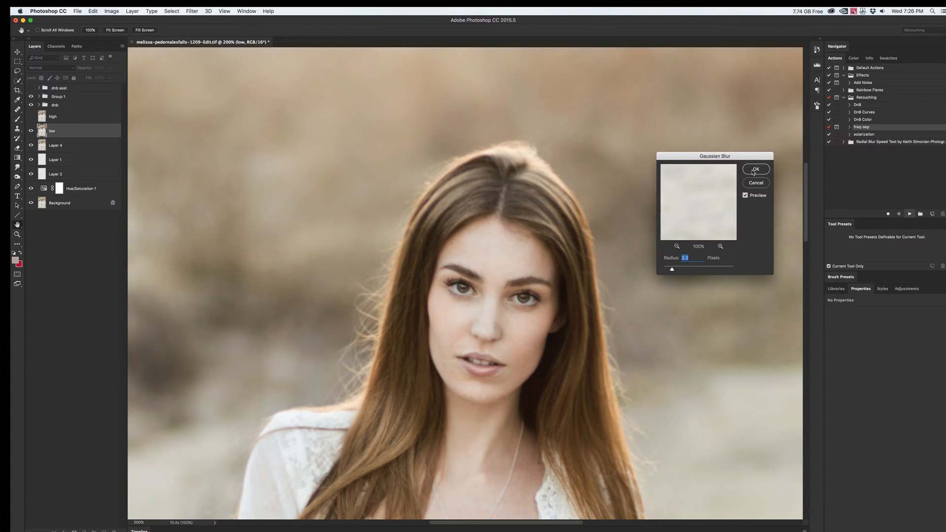
click(756, 168)
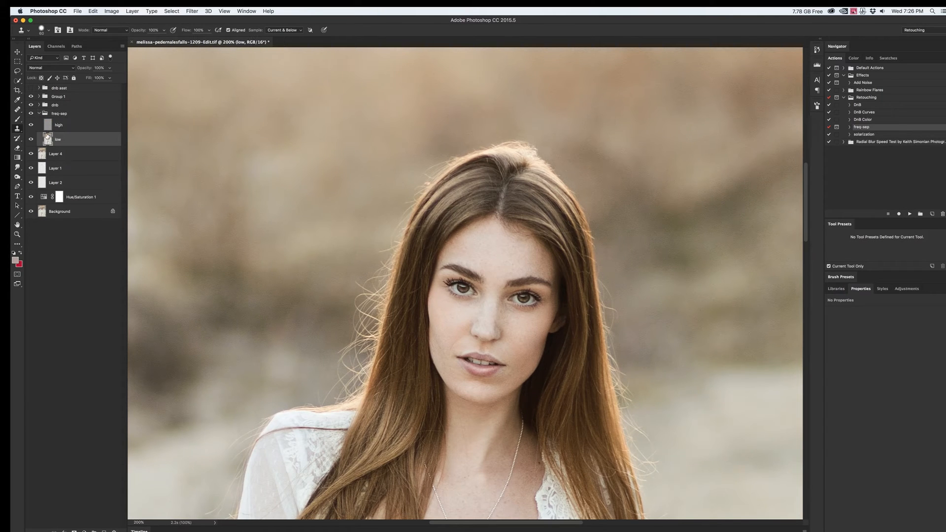
Duplicate the low layer as 'low copy' beneath the high layer in the group.
click(58, 125)
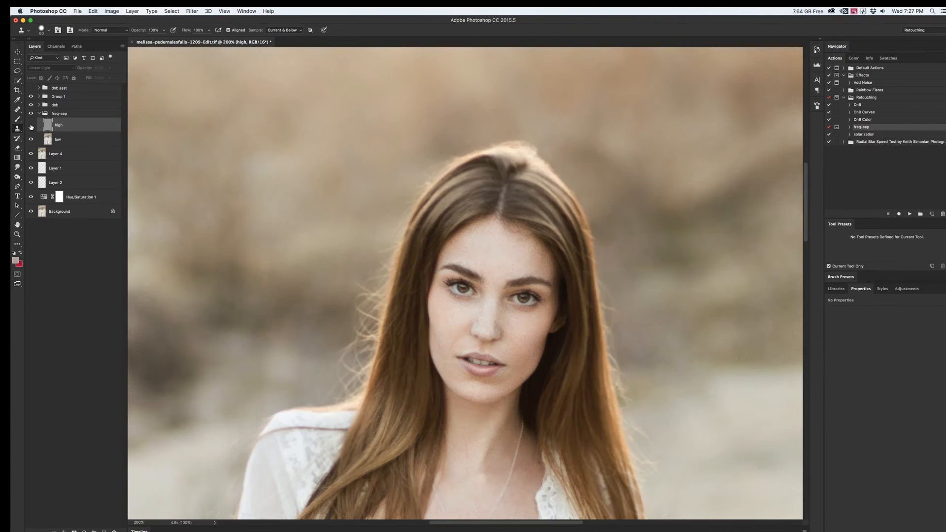
click(58, 139)
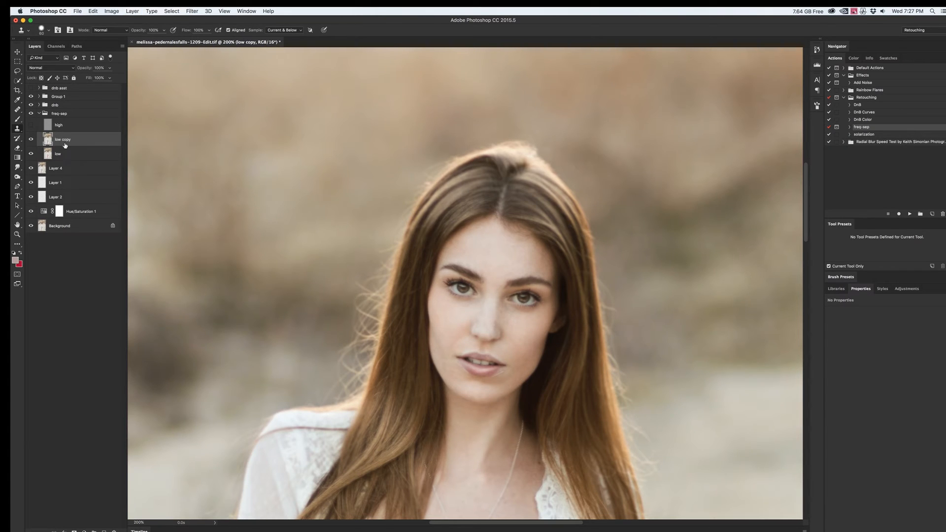
mouse_move(250, 163)
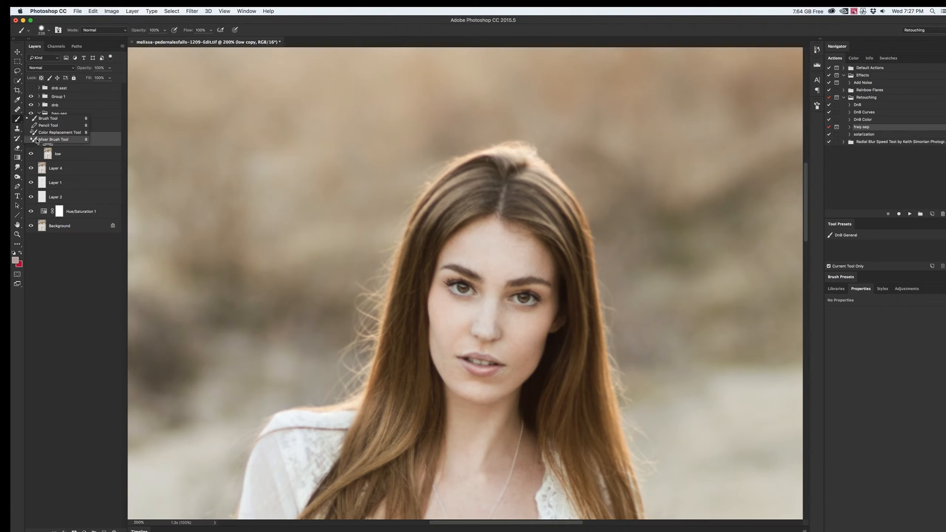
Make the low copy layer active for Mixer Brush blending of stray hairs.
click(54, 139)
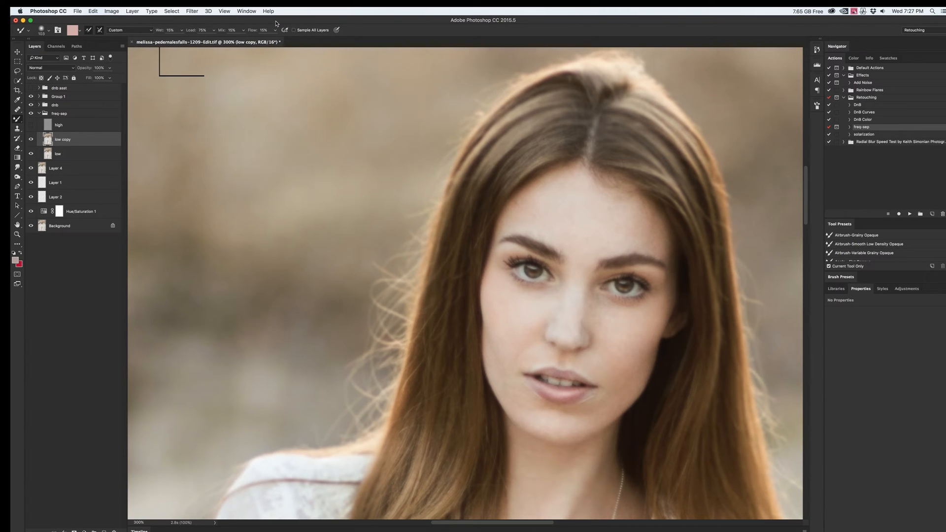
mouse_move(233, 27)
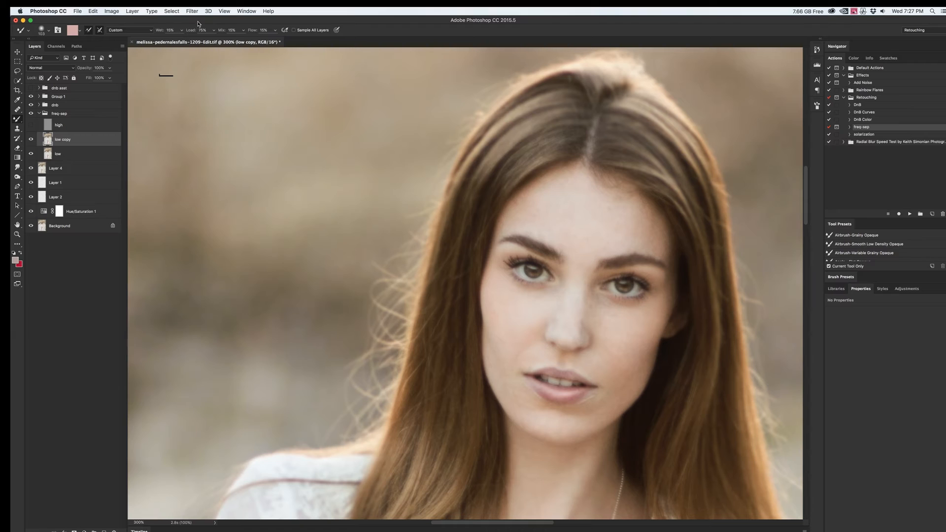
mouse_move(169, 28)
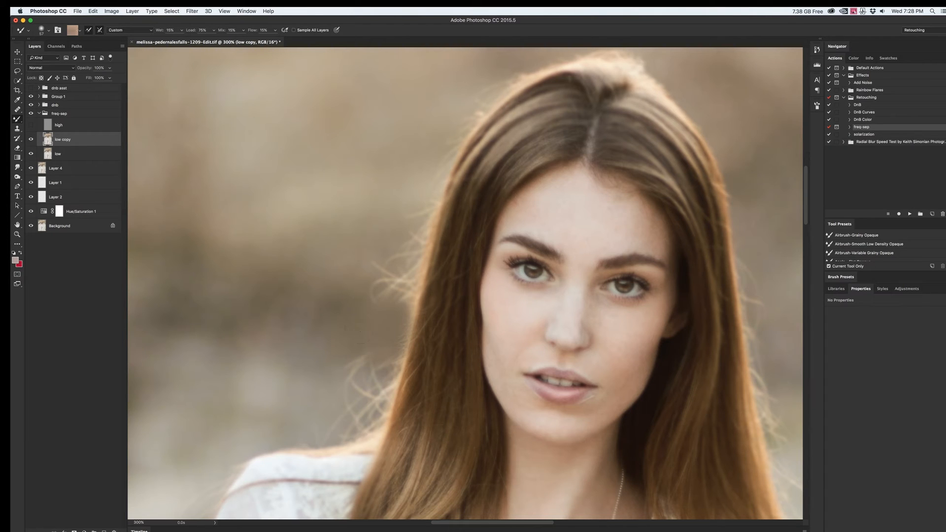
mouse_move(381, 319)
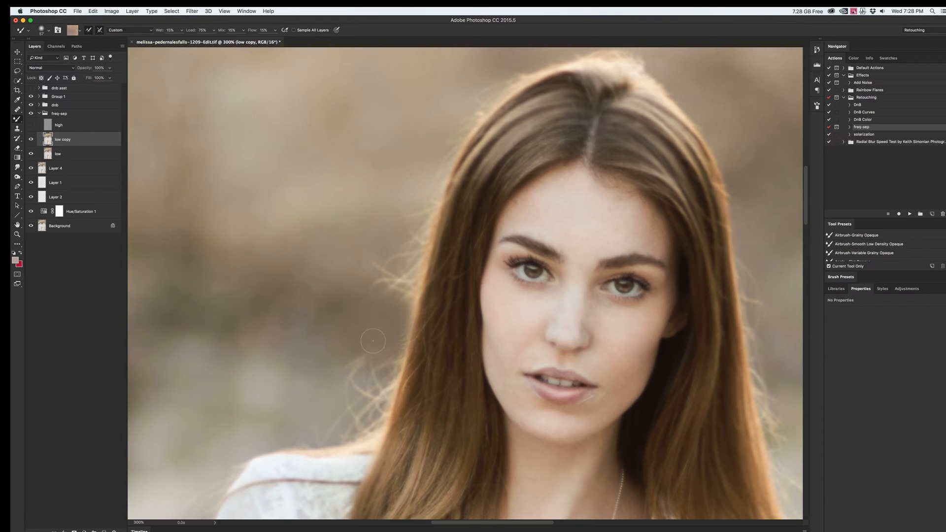
mouse_move(369, 316)
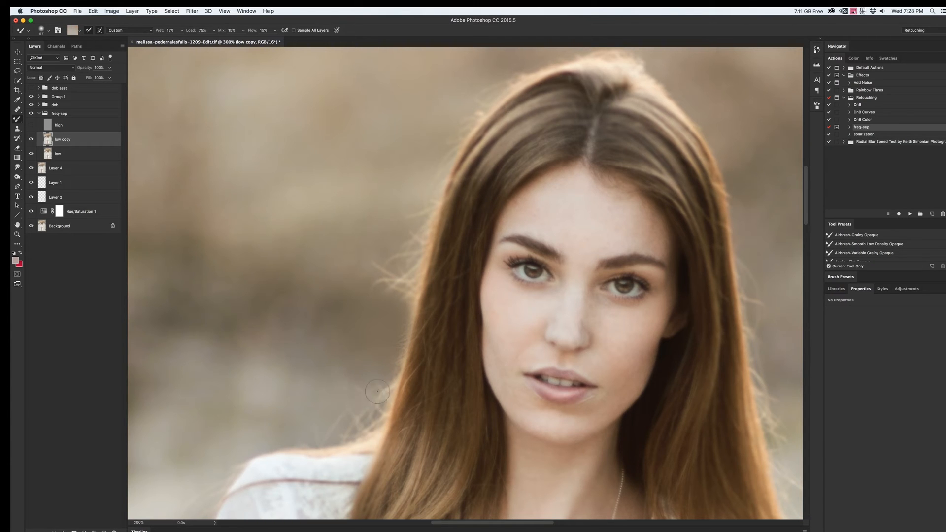
mouse_move(338, 398)
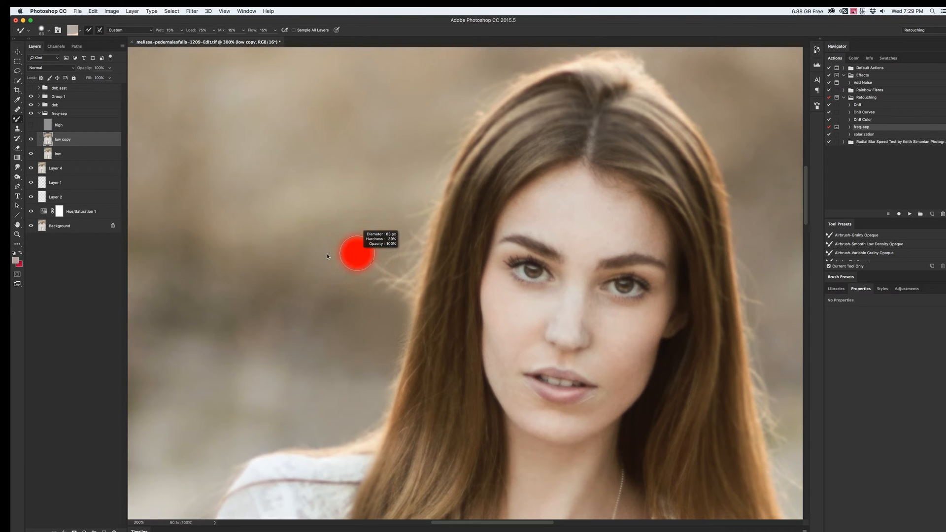
mouse_move(389, 270)
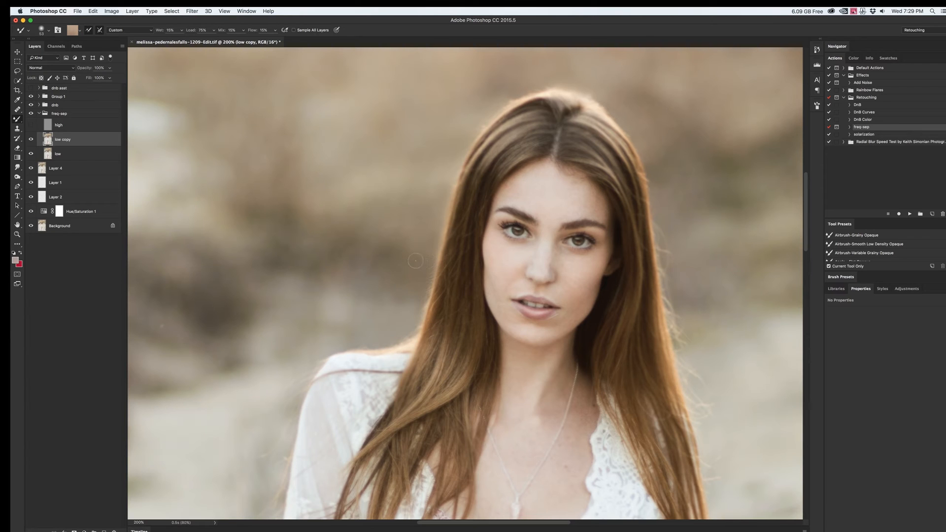
mouse_move(424, 228)
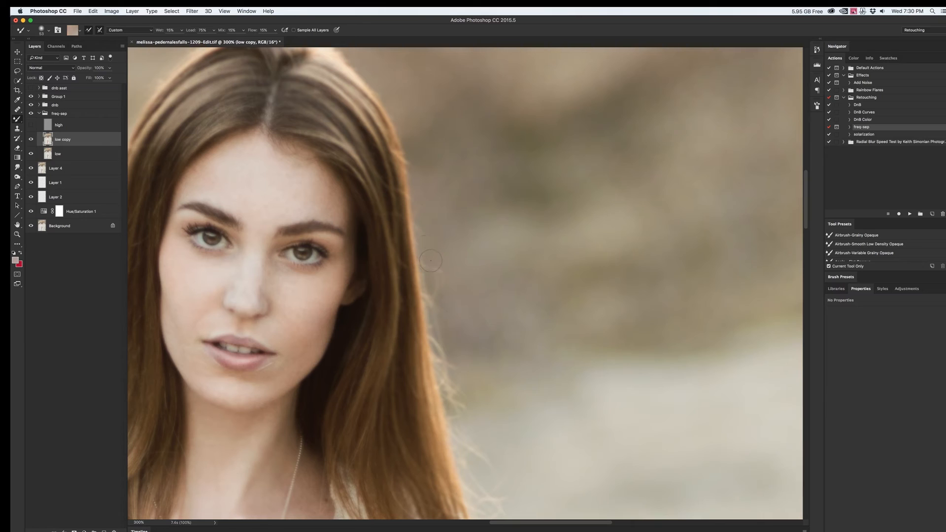
mouse_move(450, 268)
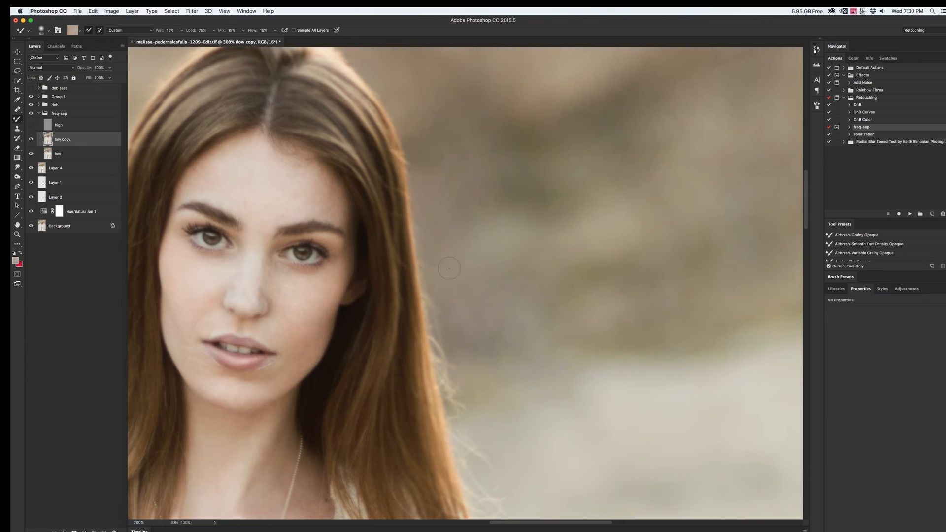
mouse_move(424, 272)
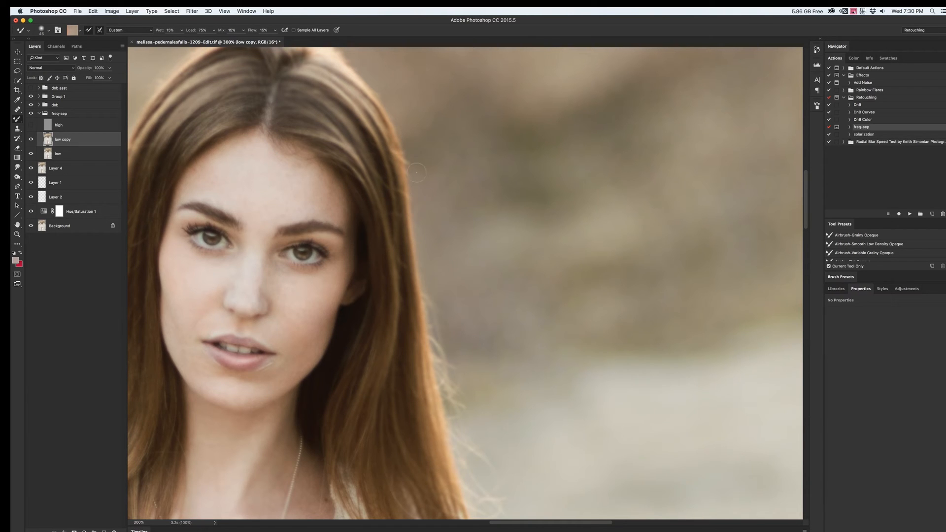
Scroll to the right edge of the hair to blend the flyaways there.
scroll(down, 3)
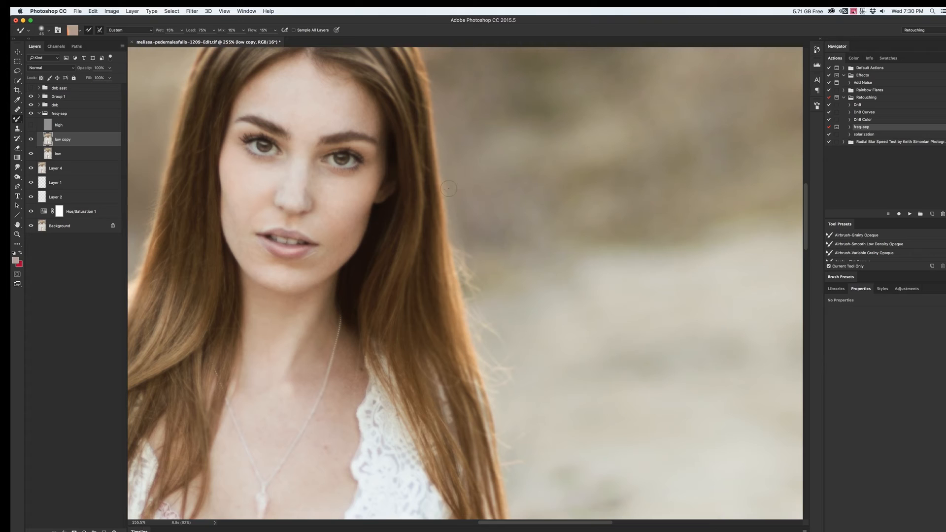
mouse_move(499, 275)
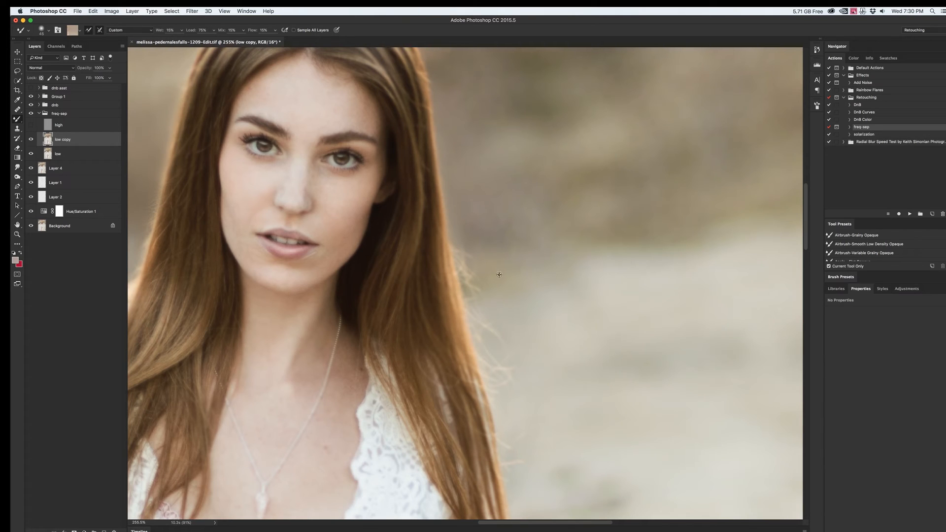
mouse_move(460, 273)
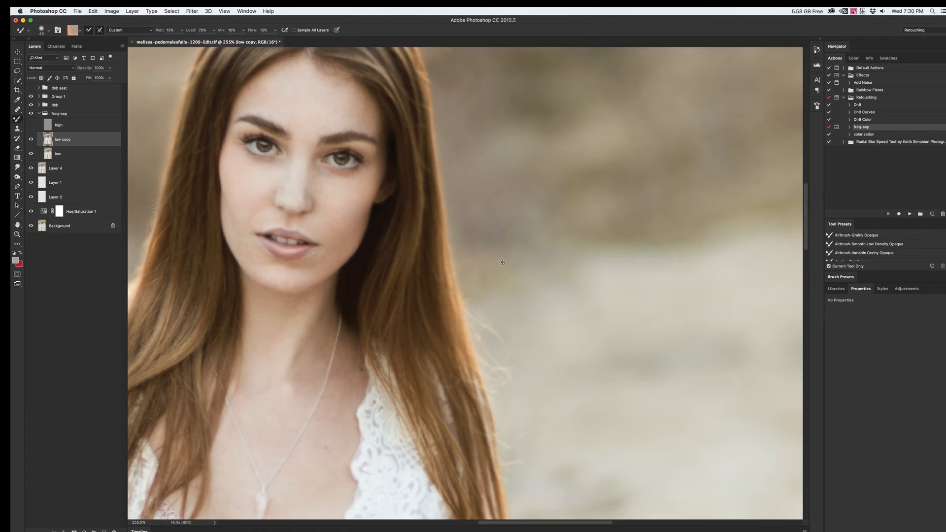
mouse_move(482, 339)
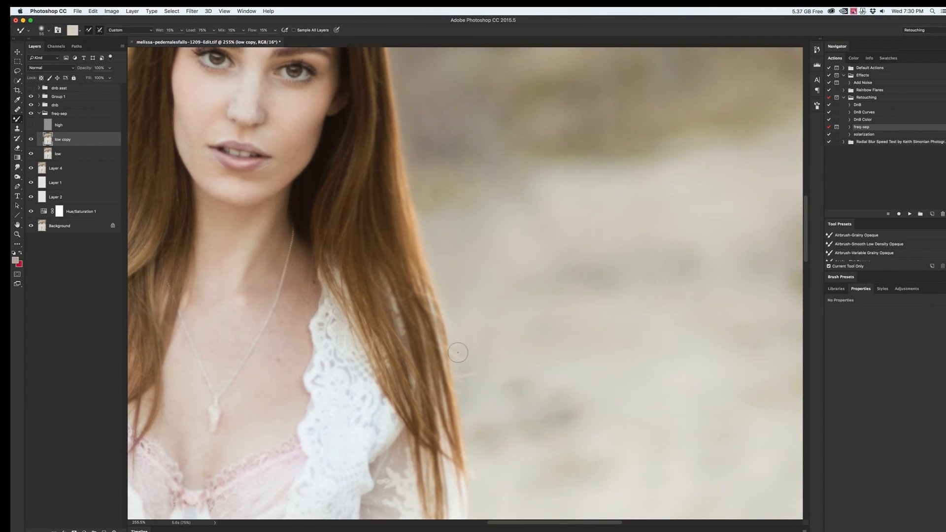
mouse_move(465, 371)
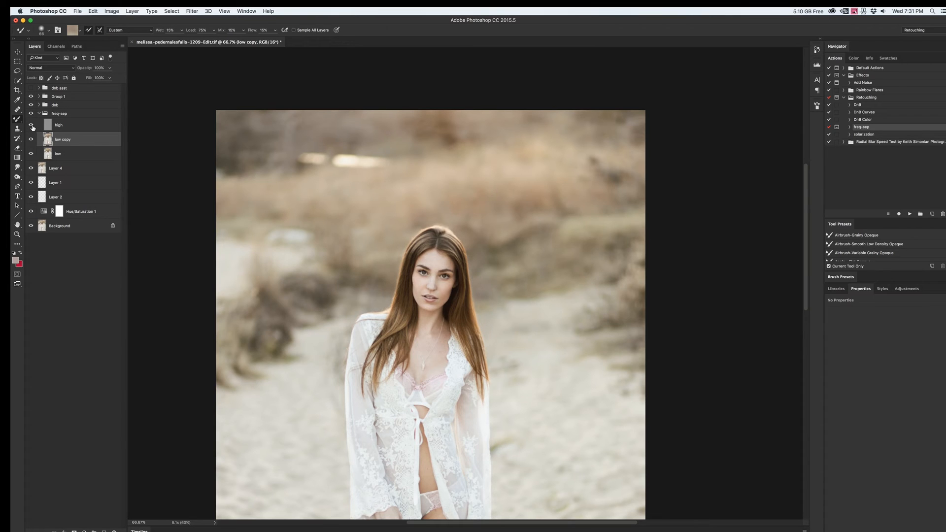
Show the high layer again and set its duplicate 'high copy' to Linear Light.
click(58, 125)
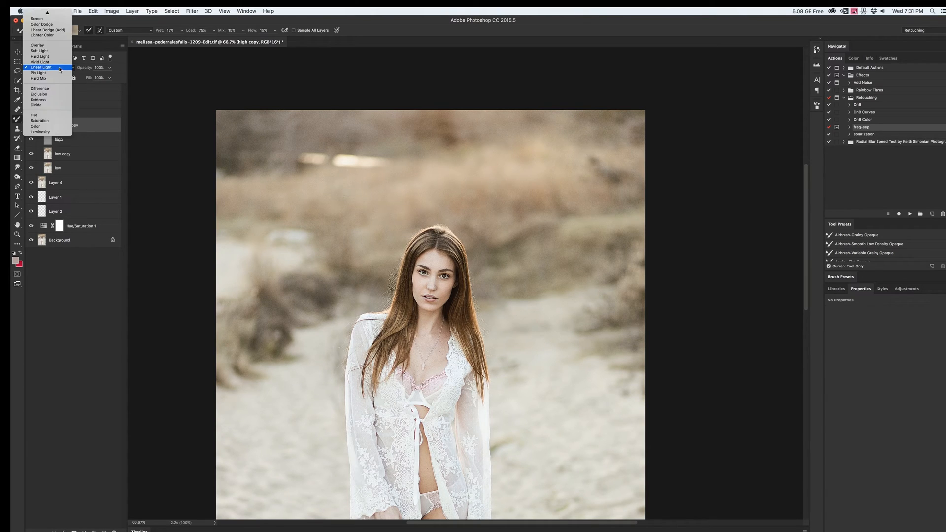
click(51, 67)
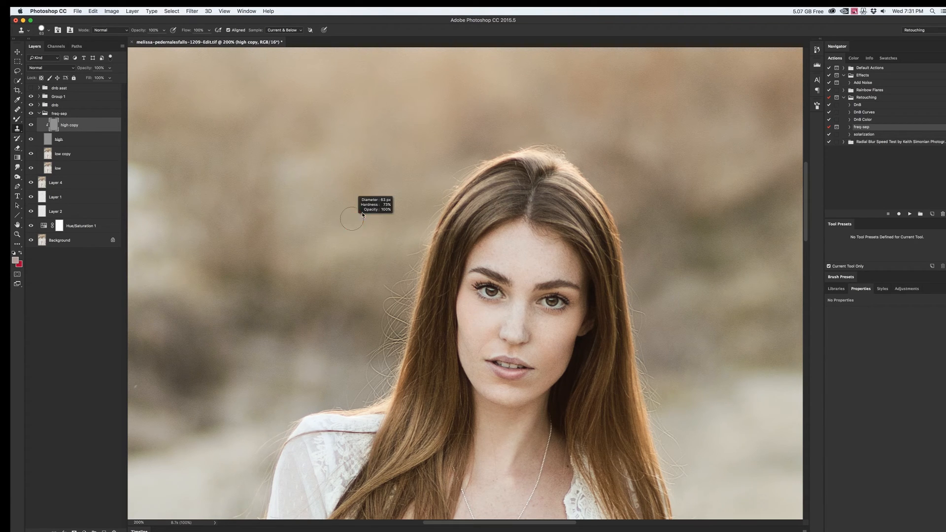
mouse_move(352, 251)
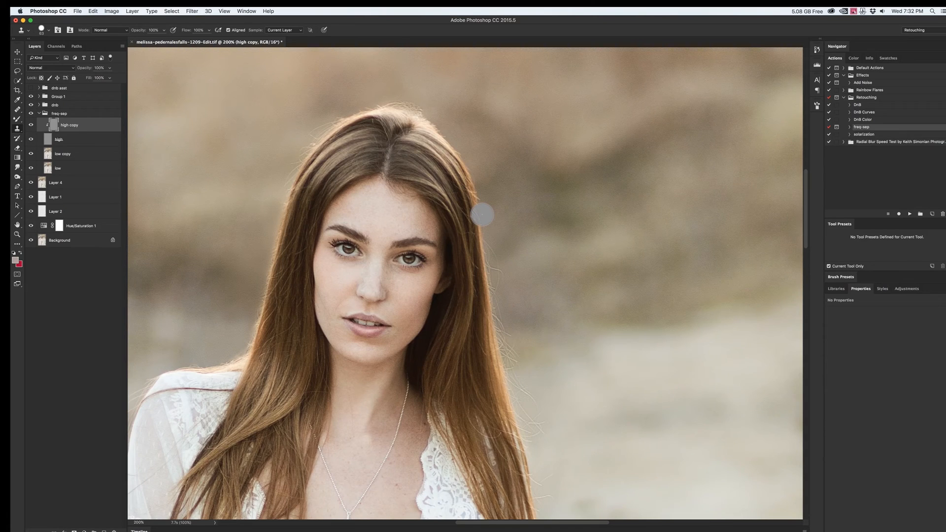
mouse_move(521, 226)
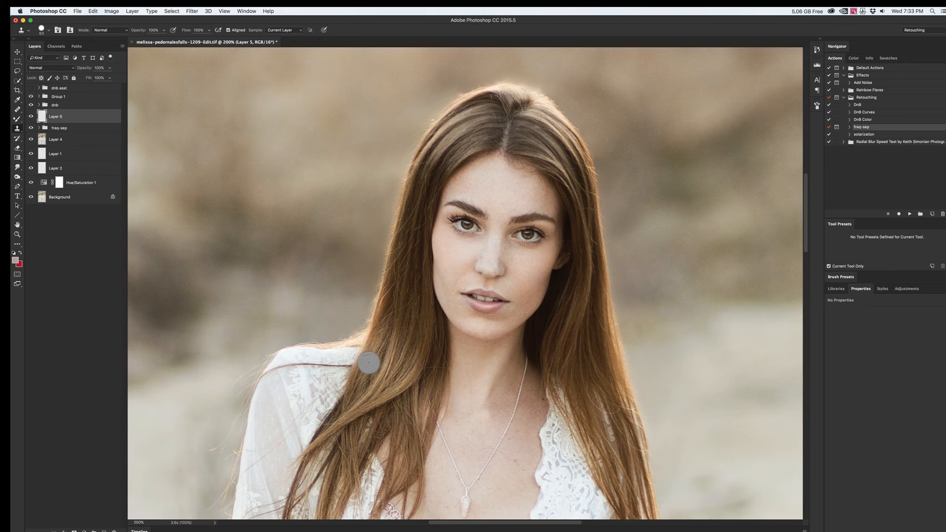
mouse_move(394, 292)
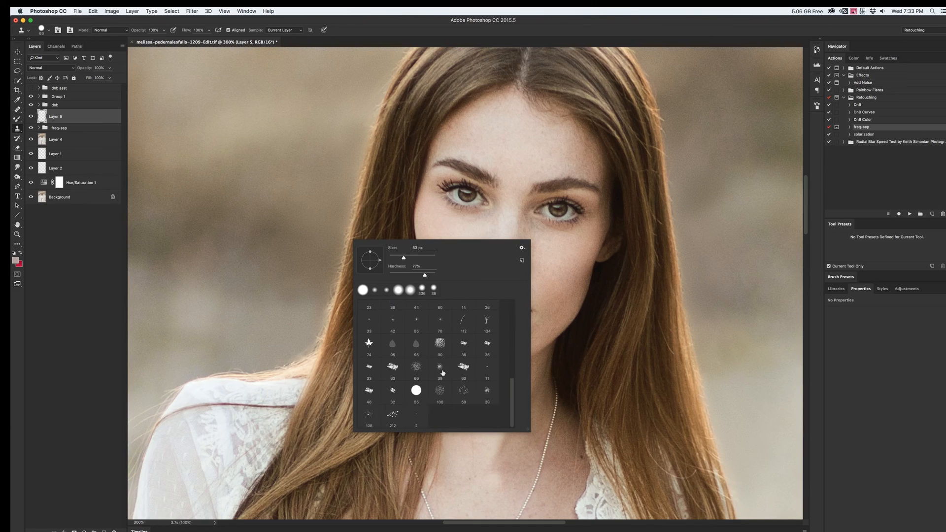
Choose a fine 2 px brush tip with size controlled by pen pressure.
click(416, 415)
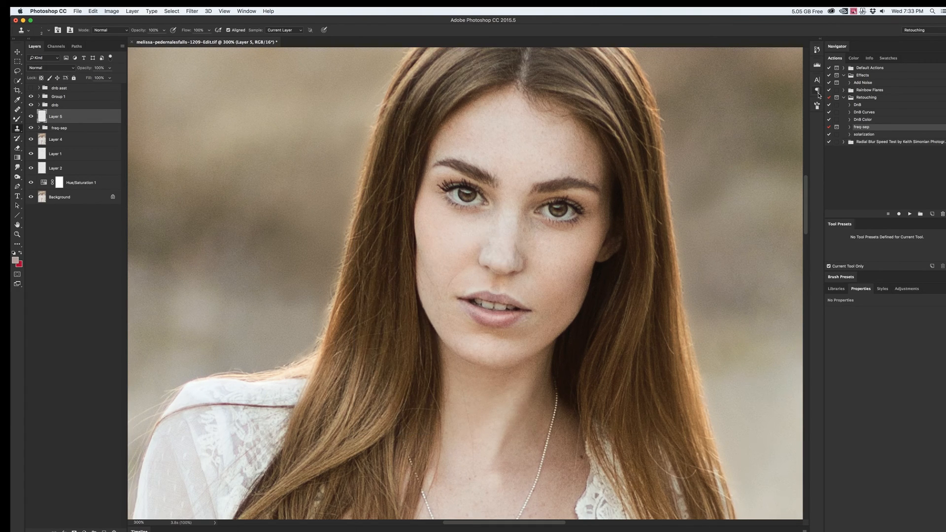
click(817, 105)
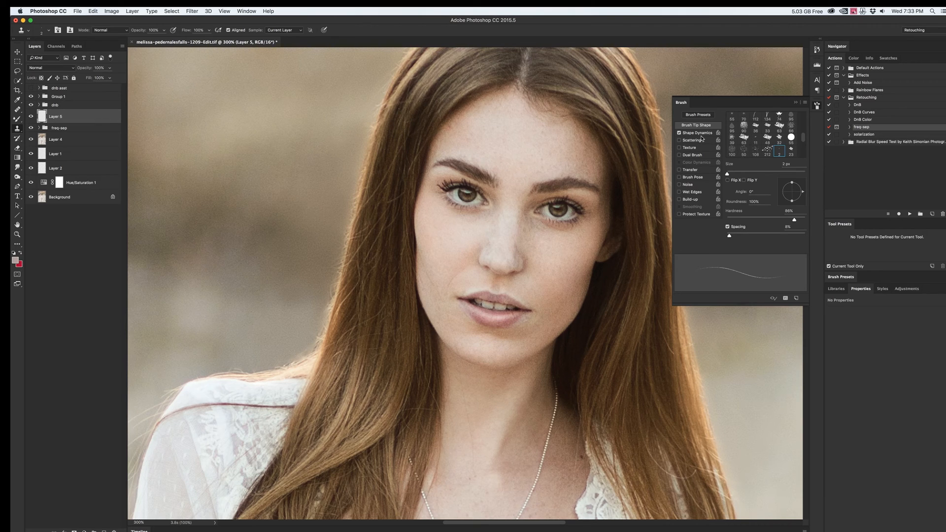
click(696, 132)
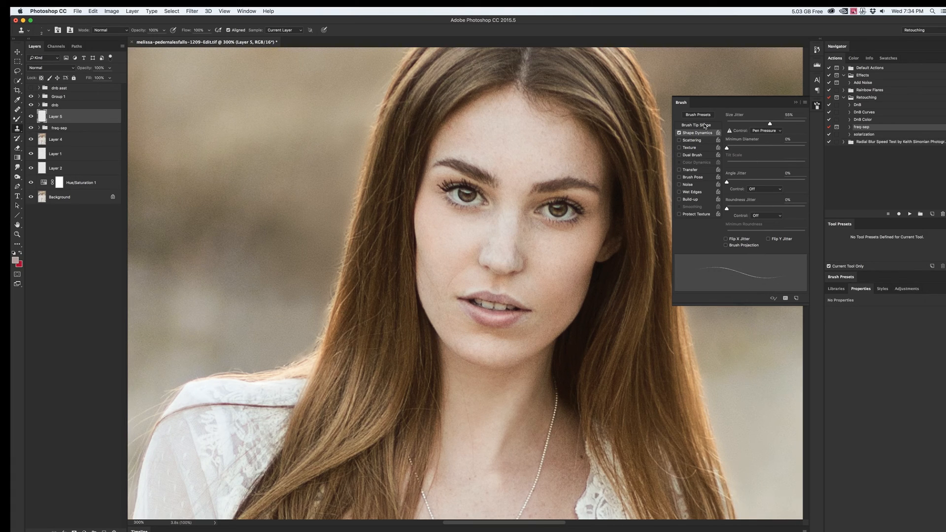
click(695, 126)
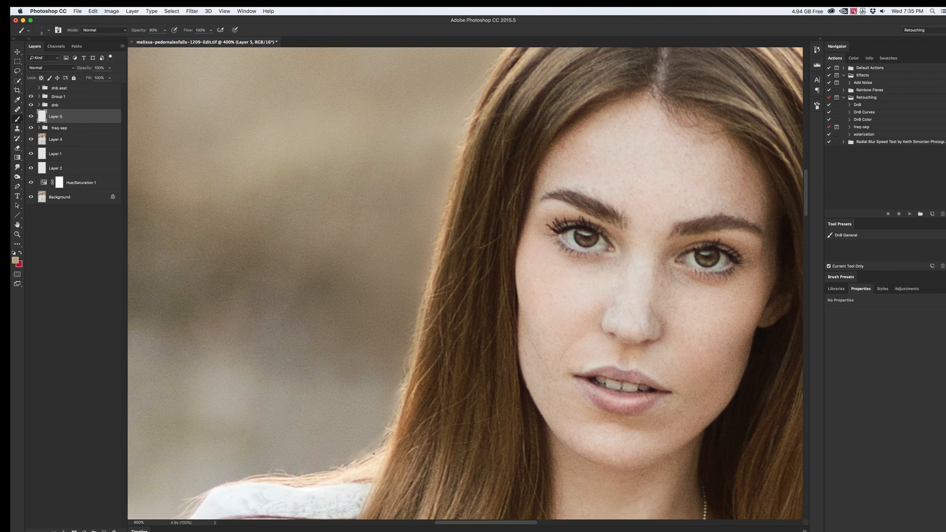
mouse_move(378, 458)
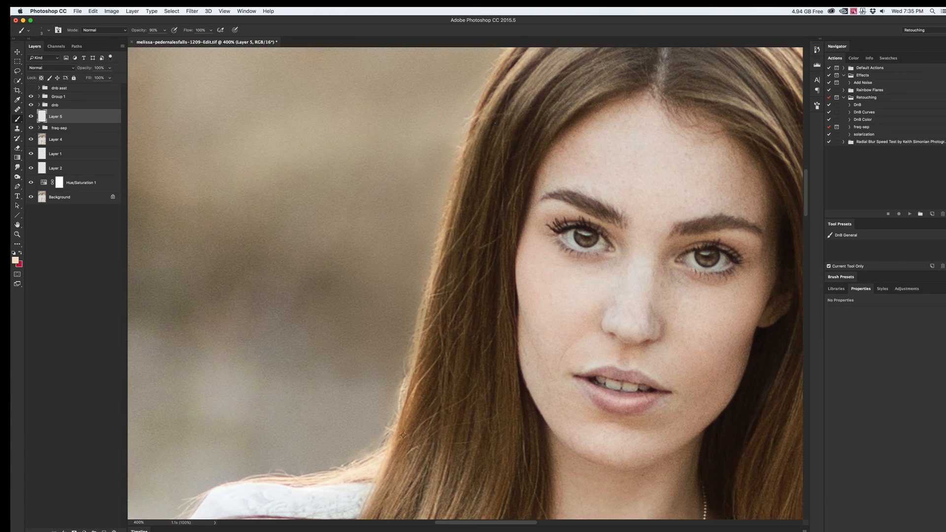
mouse_move(420, 384)
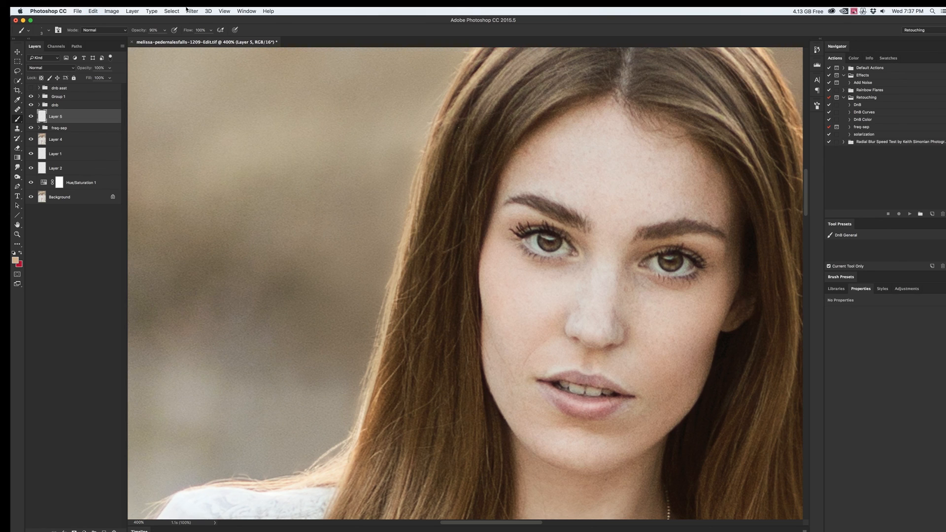
Soften Layer 5's painted strands with a small-radius Gaussian Blur, checking the preview.
click(191, 11)
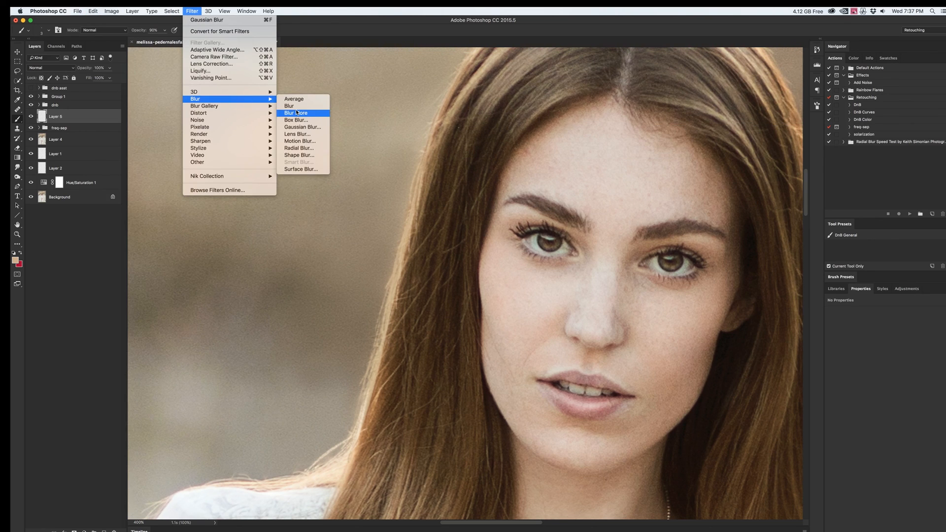
mouse_move(296, 119)
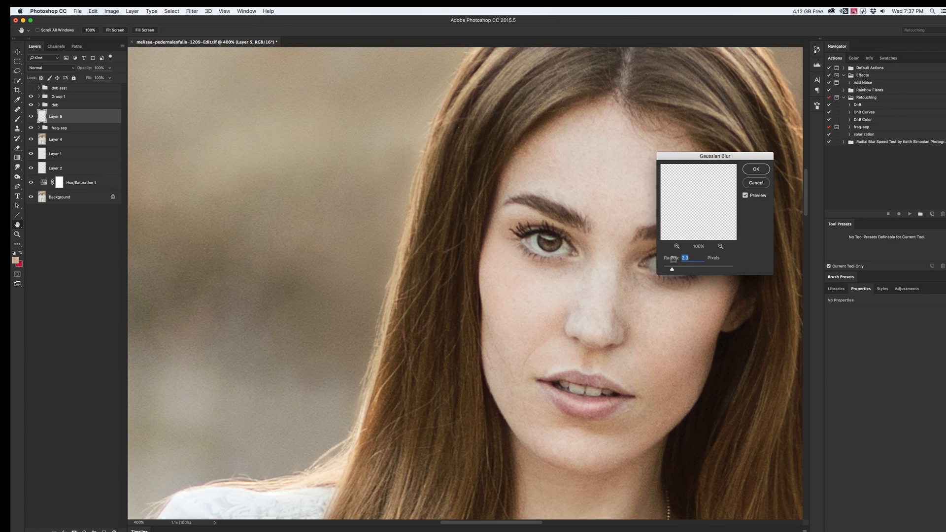
drag(685, 268, 671, 268)
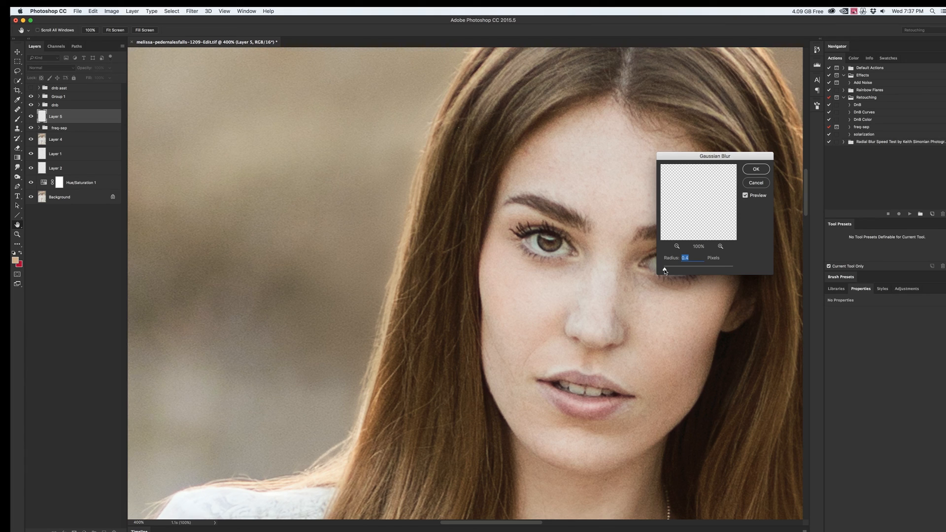
click(746, 195)
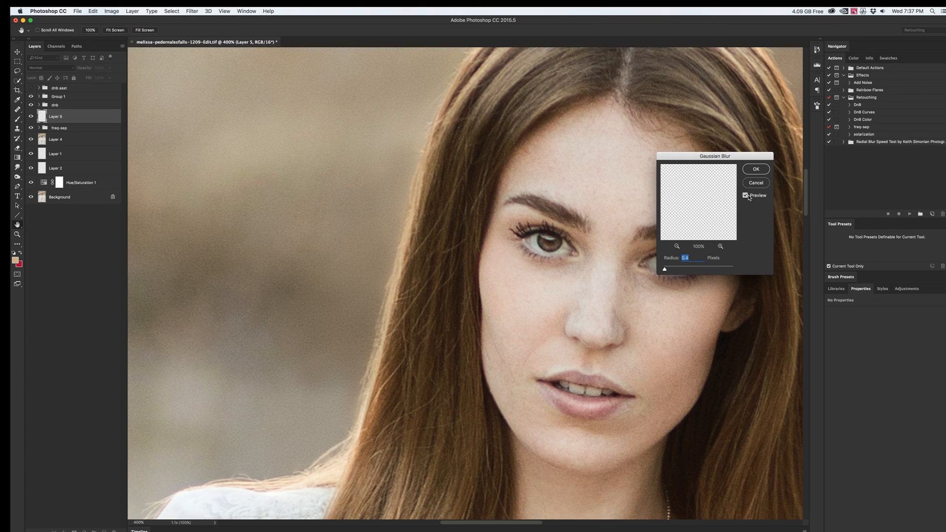
mouse_move(757, 176)
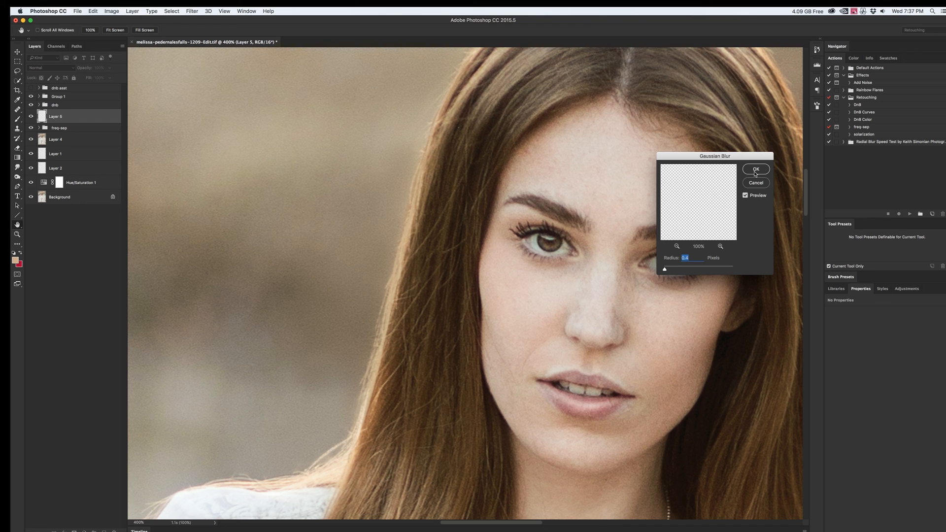
click(756, 169)
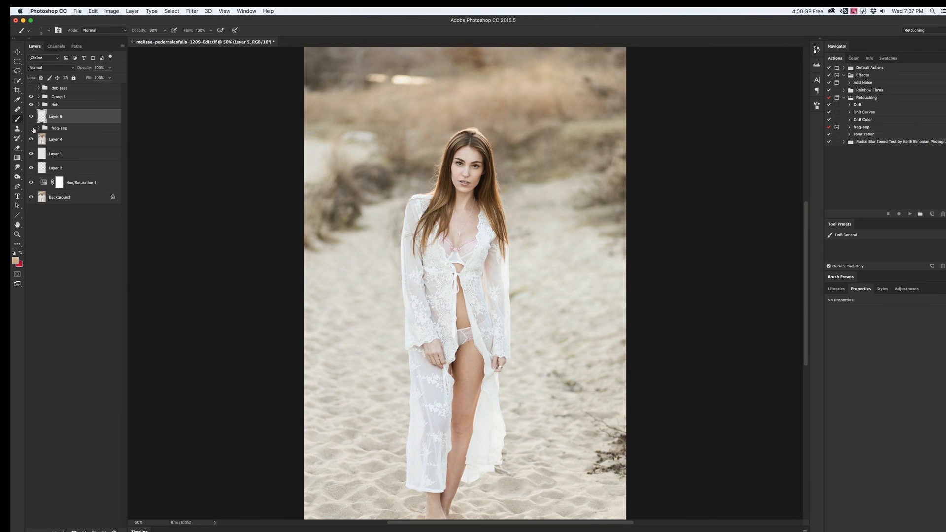
click(31, 130)
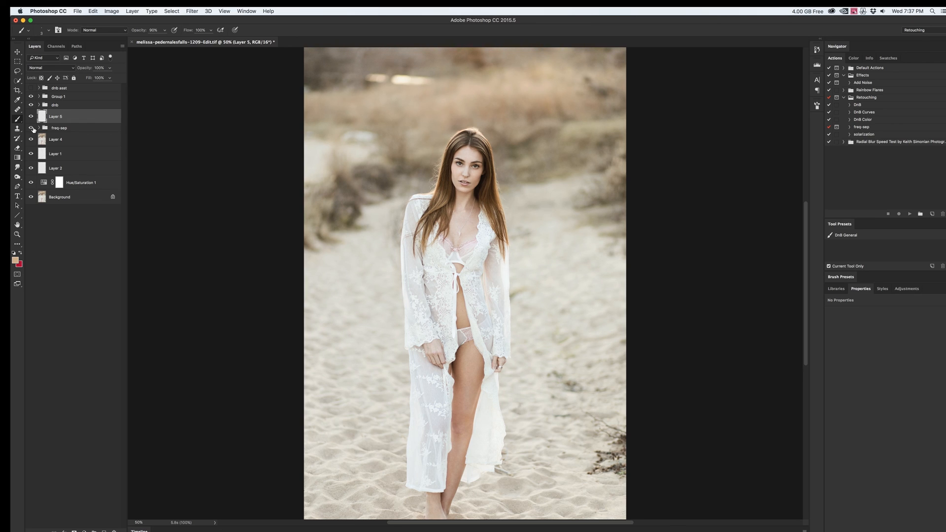
click(31, 131)
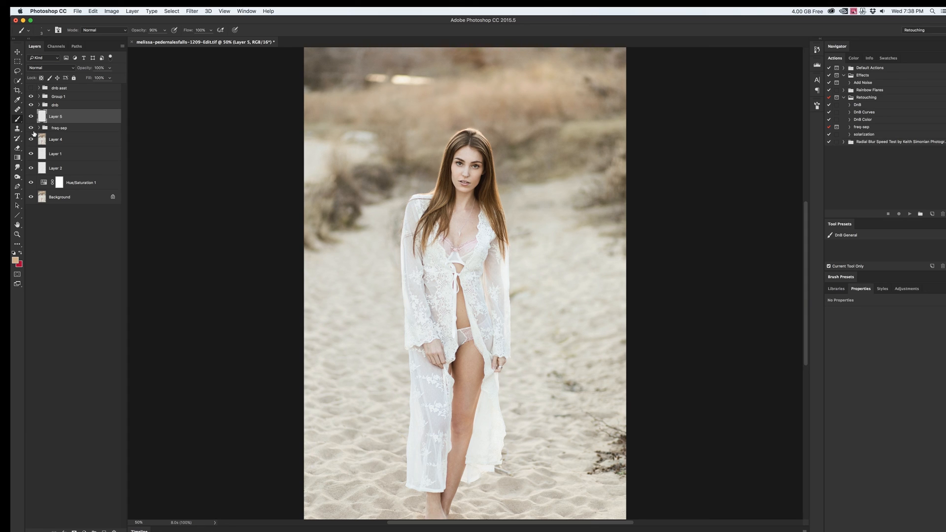
mouse_move(31, 138)
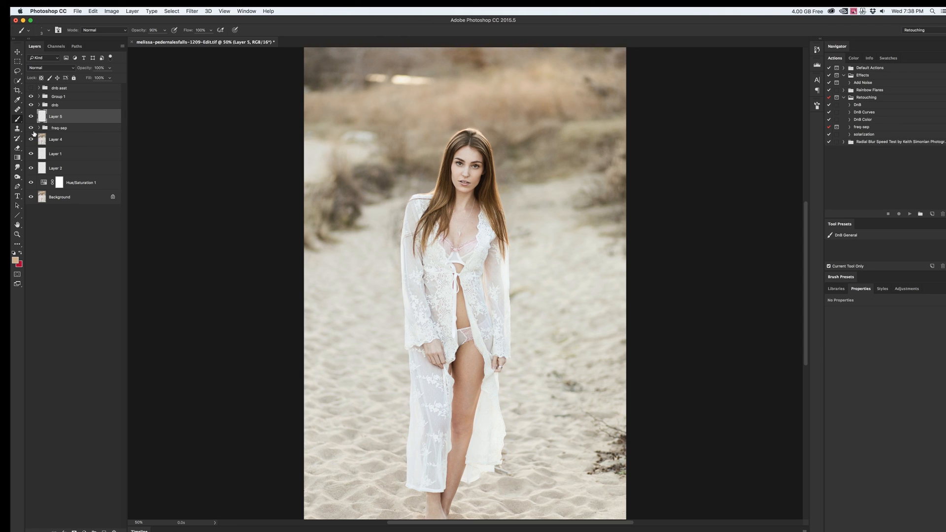
click(31, 128)
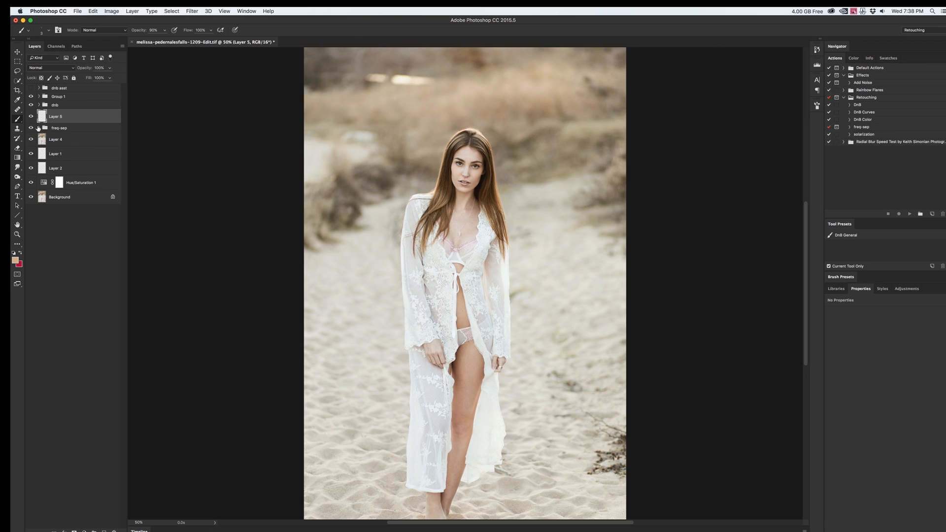
Expand the freq-sep group and make its low copy layer active.
click(39, 127)
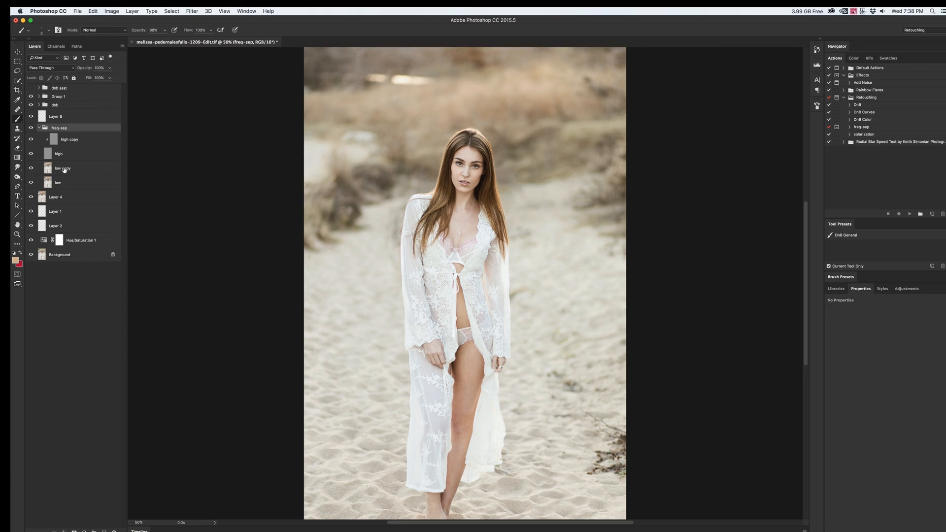
click(62, 168)
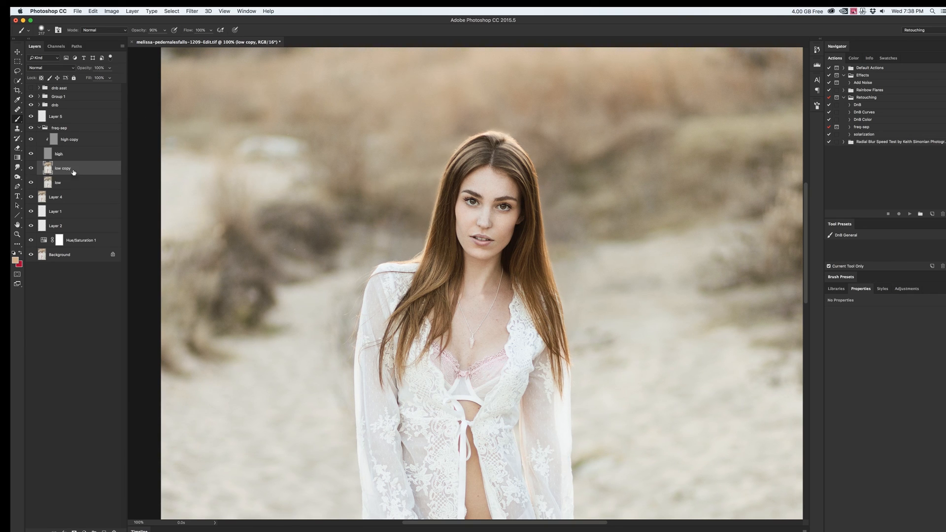
mouse_move(120, 179)
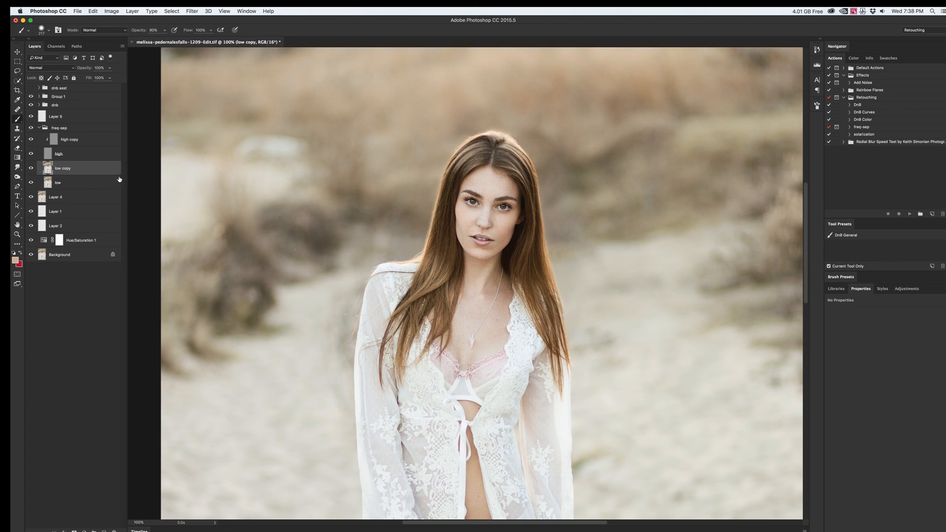